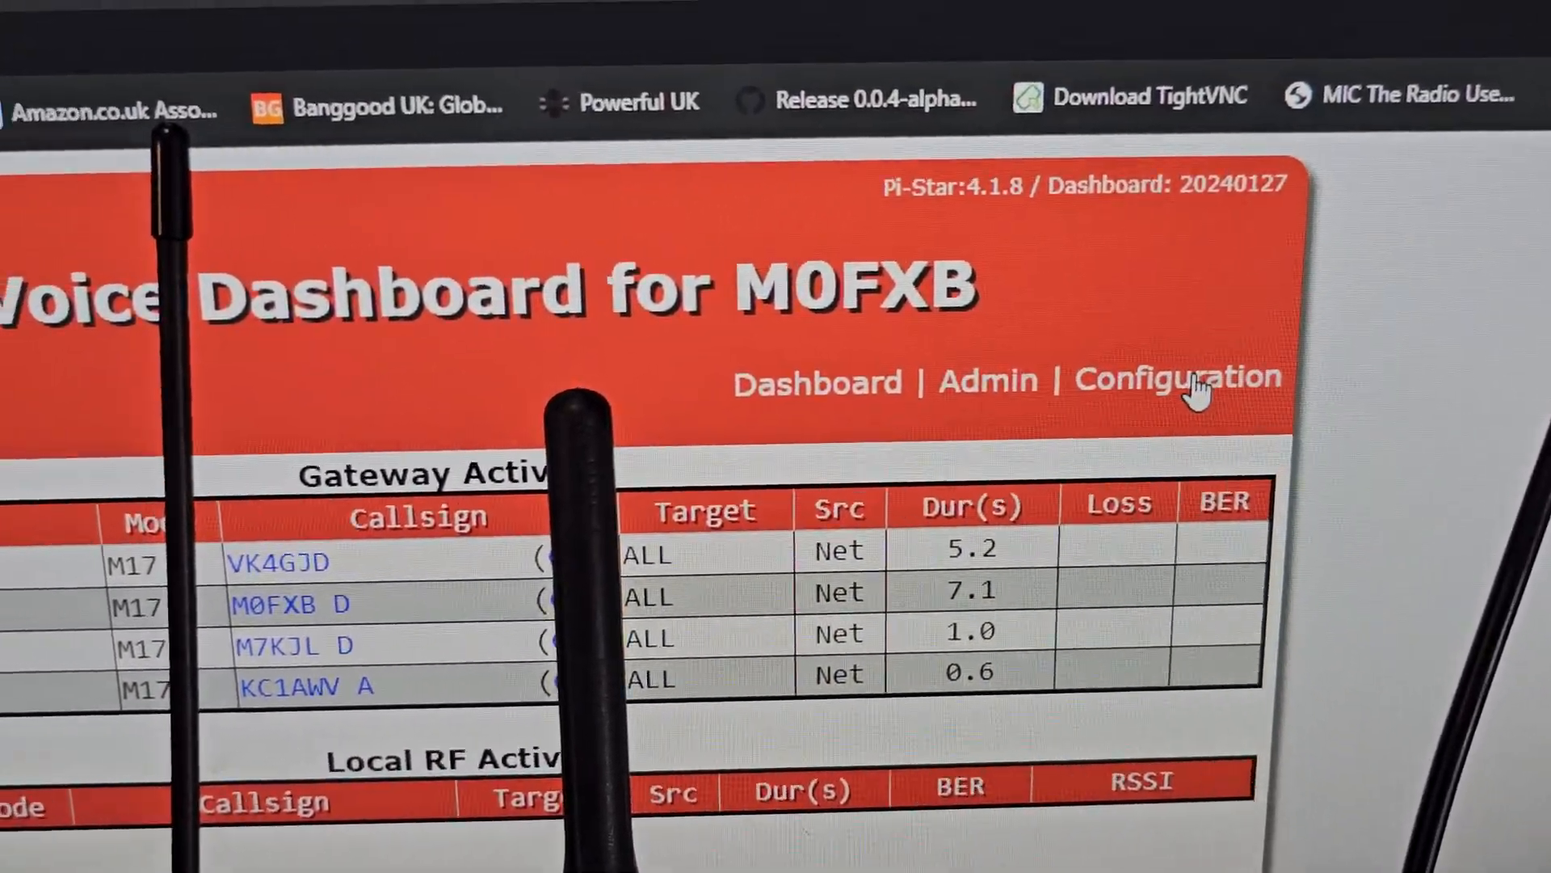
- Open the Configuration page showing hardware information and control software settings
left_click(1176, 380)
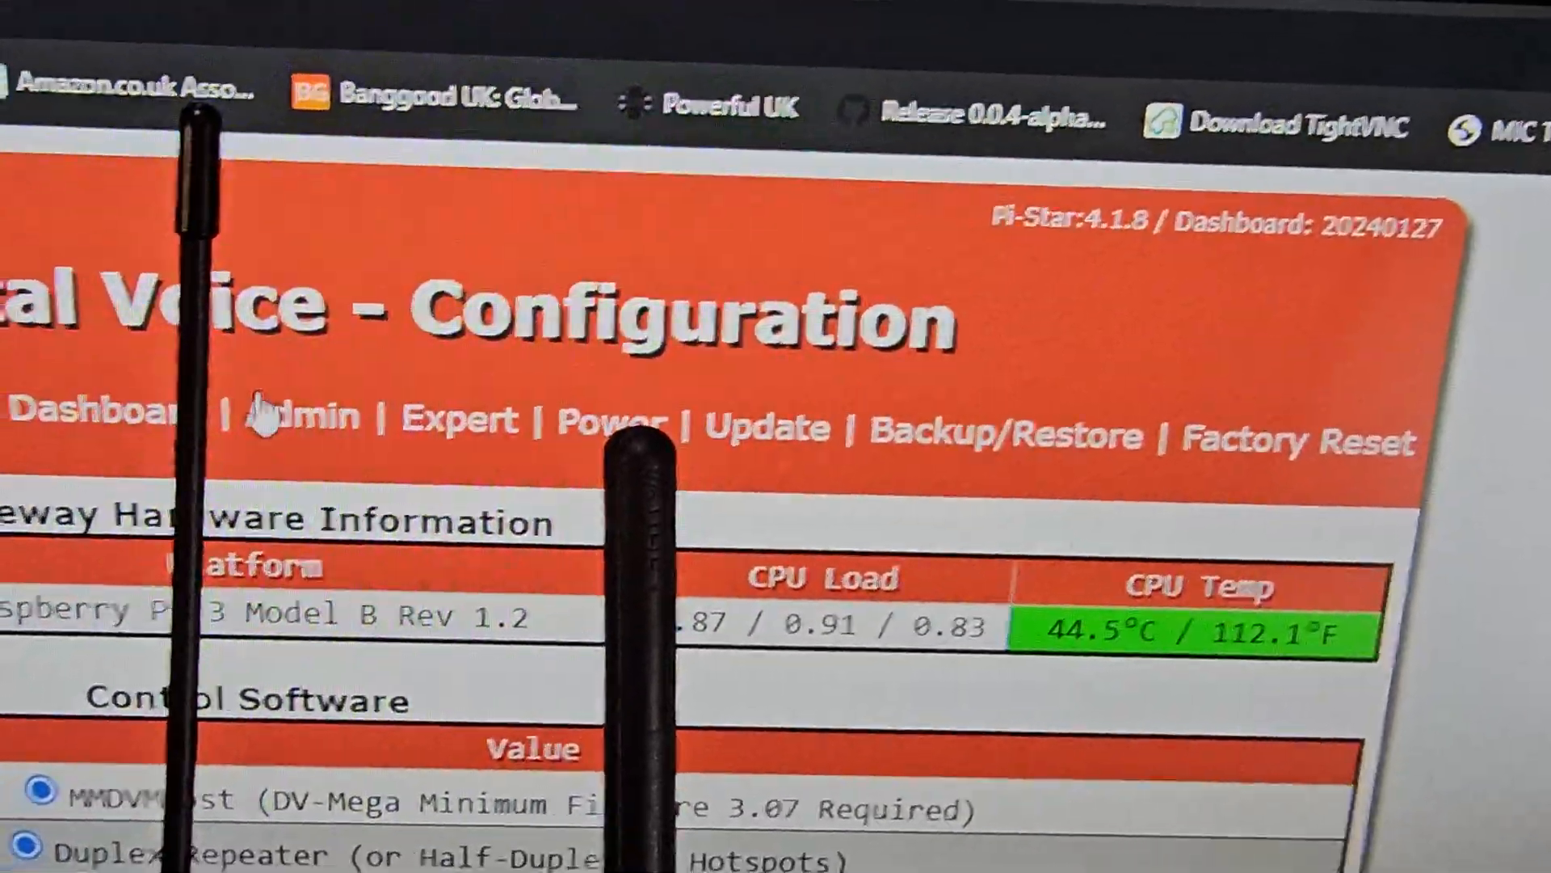
- Return to the main dashboard to confirm M17 mode and network are enabled
left_click(93, 412)
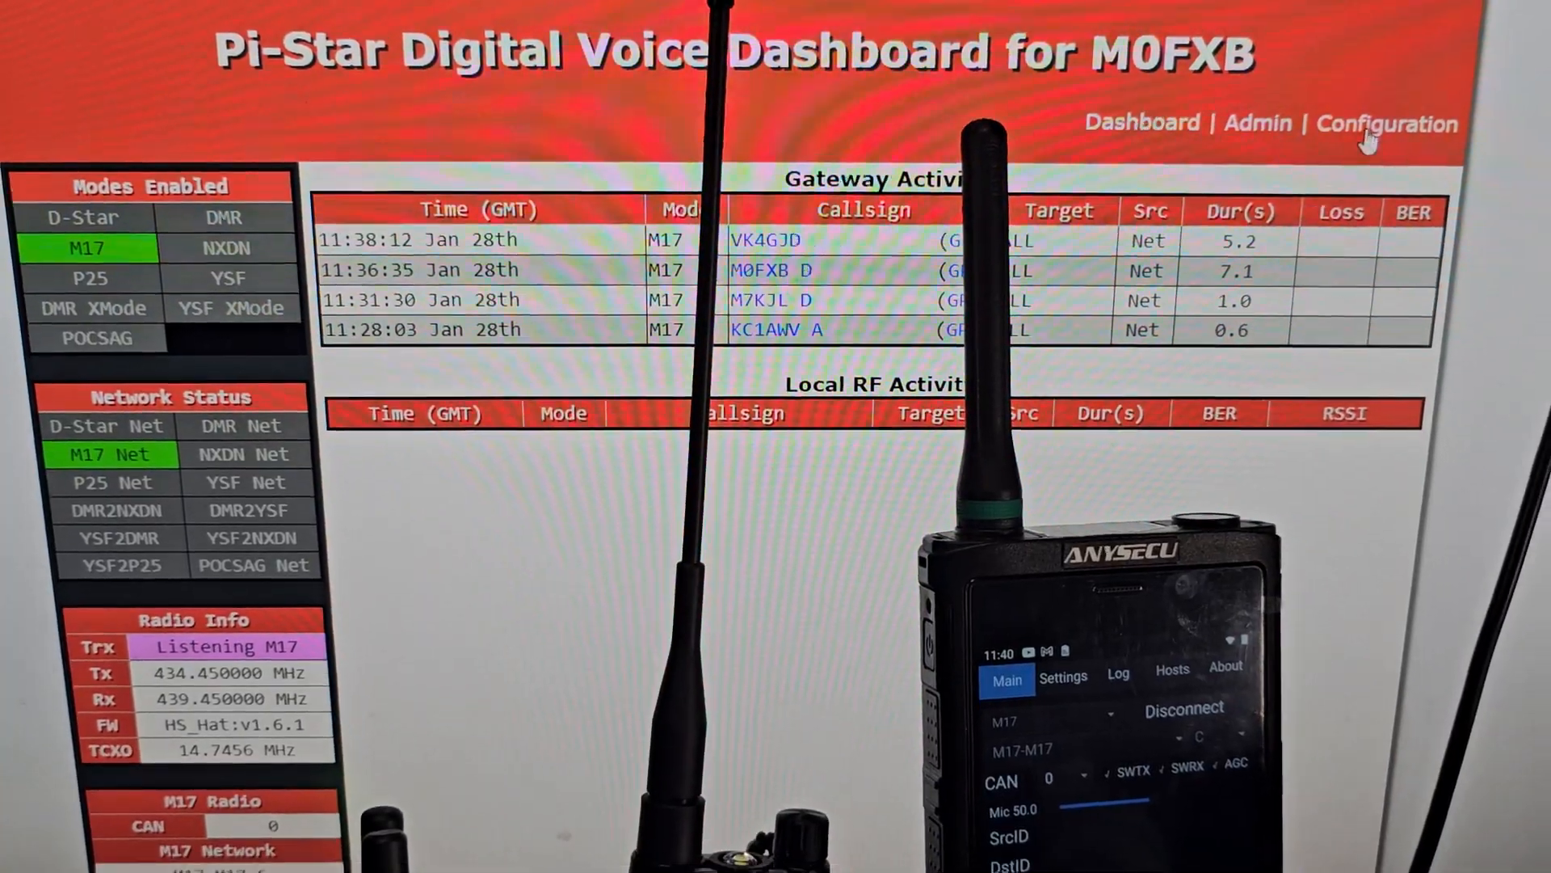
- Transmit an M17 test call from M0FXB to ALL via DroidStar
left_click(1257, 123)
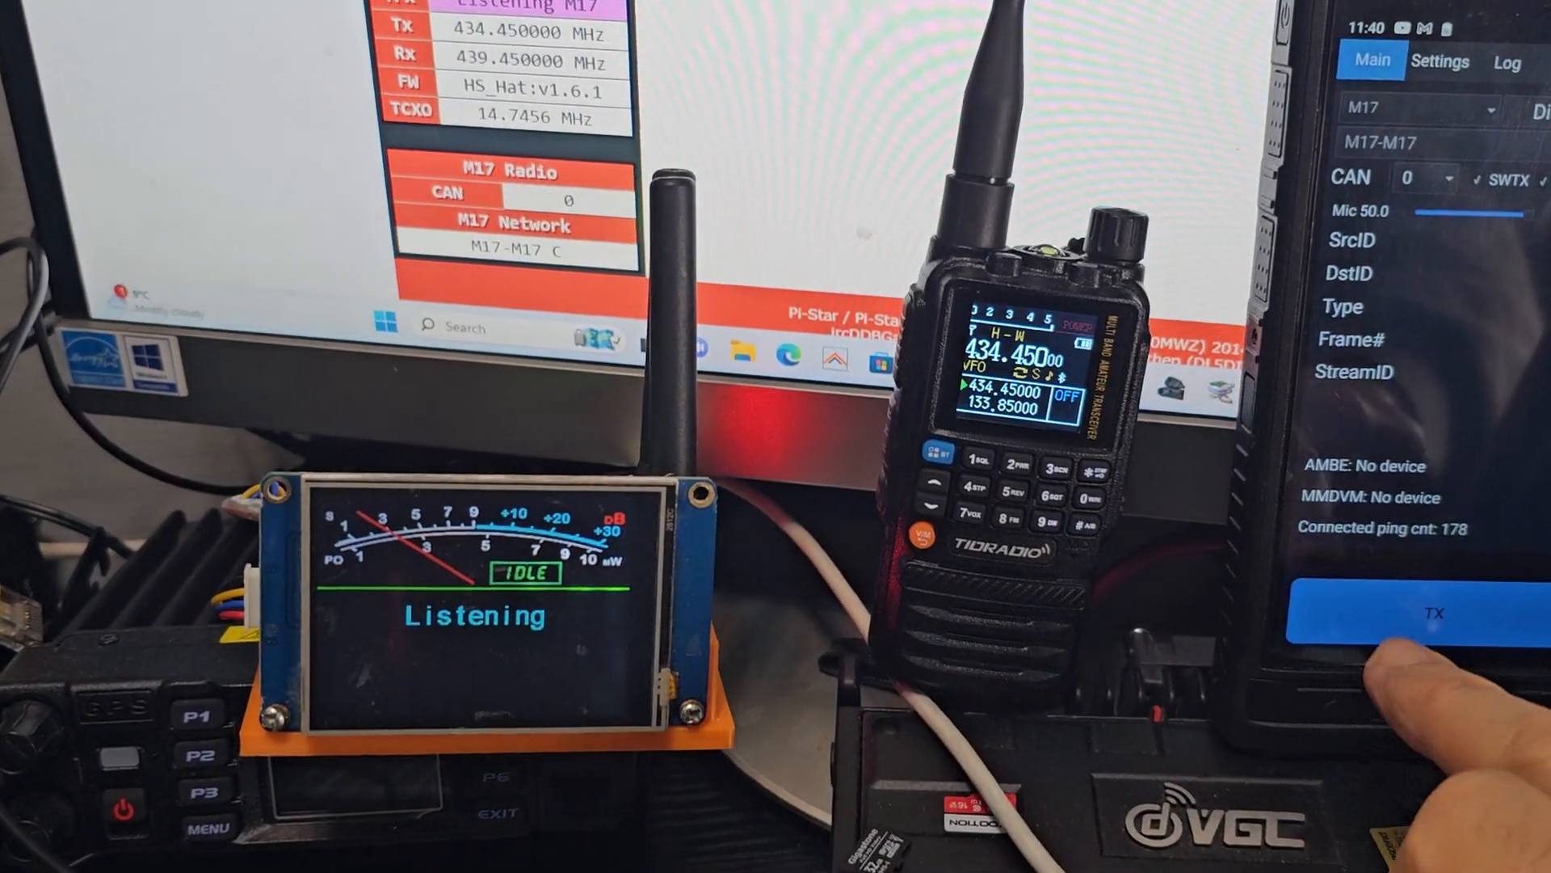
left_click(1427, 614)
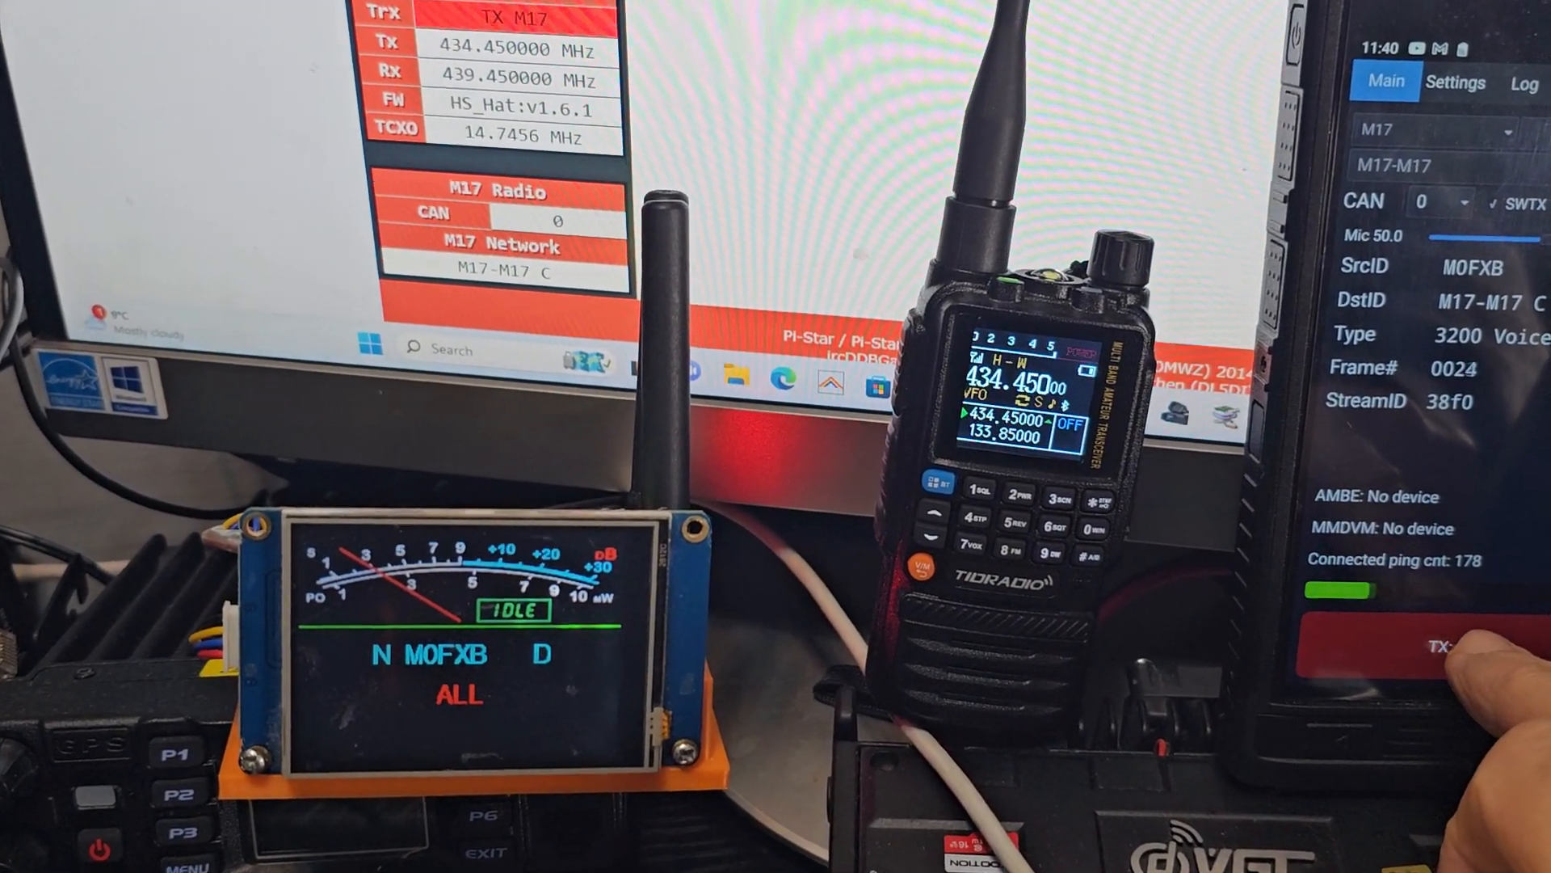